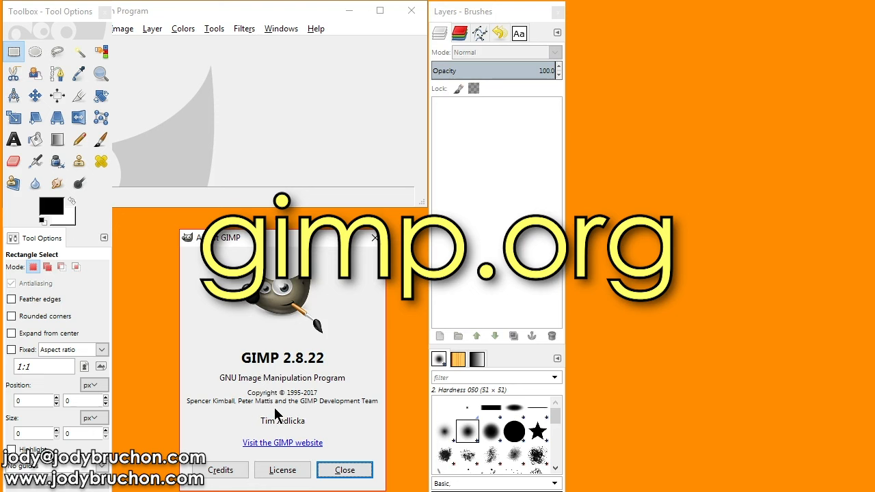
# Dismiss the About GIMP dialog and browse the Filters menu to find G'MIC-Qt.
pyautogui.click(345, 471)
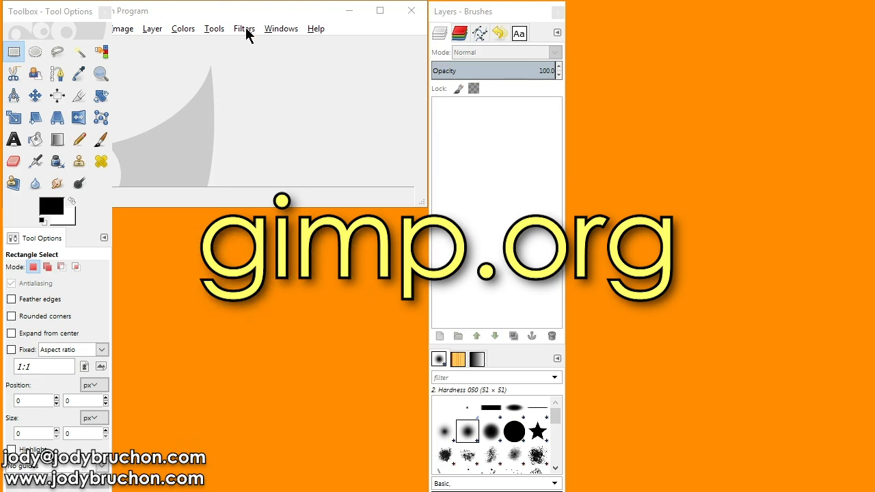
pyautogui.click(244, 29)
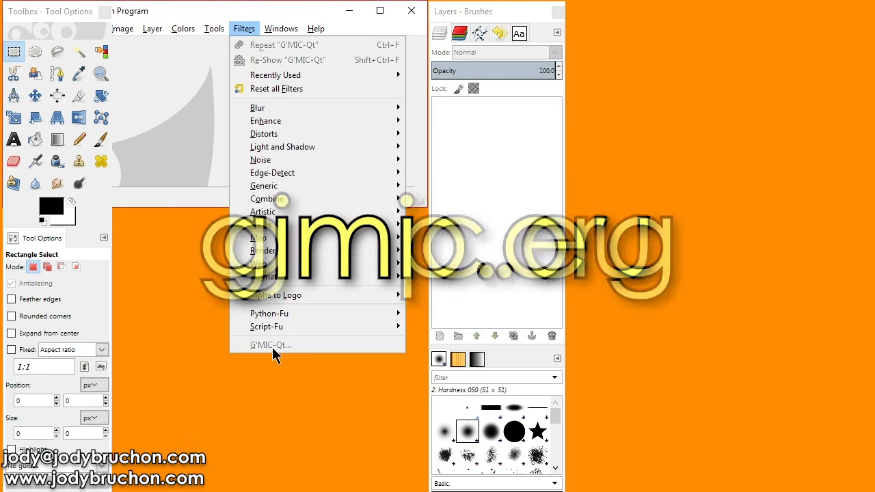
pyautogui.moveTo(273, 356)
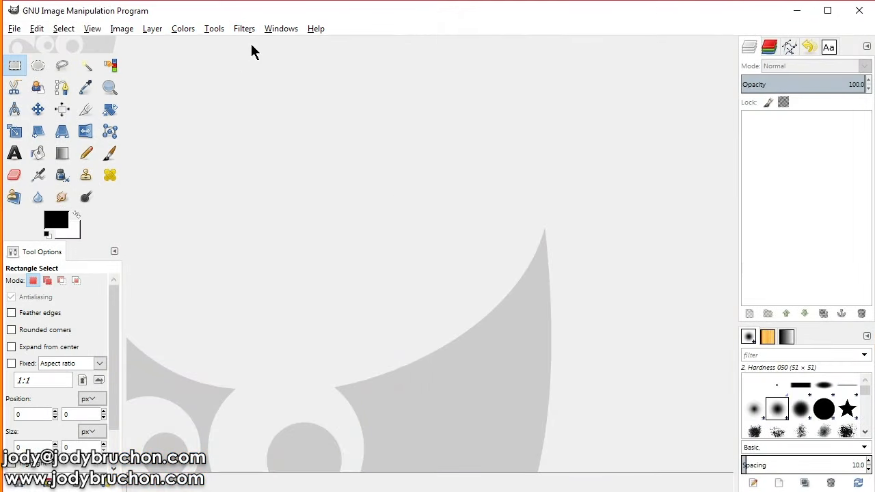
pyautogui.moveTo(328, 328)
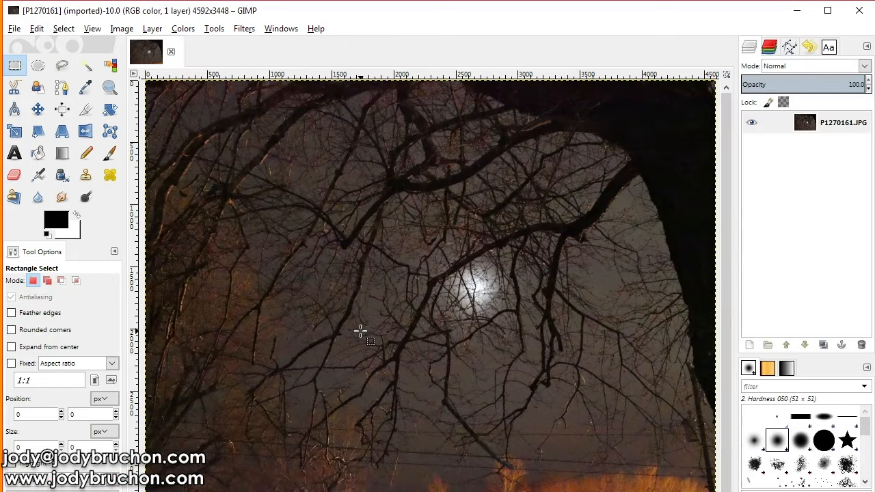
pyautogui.moveTo(356, 333)
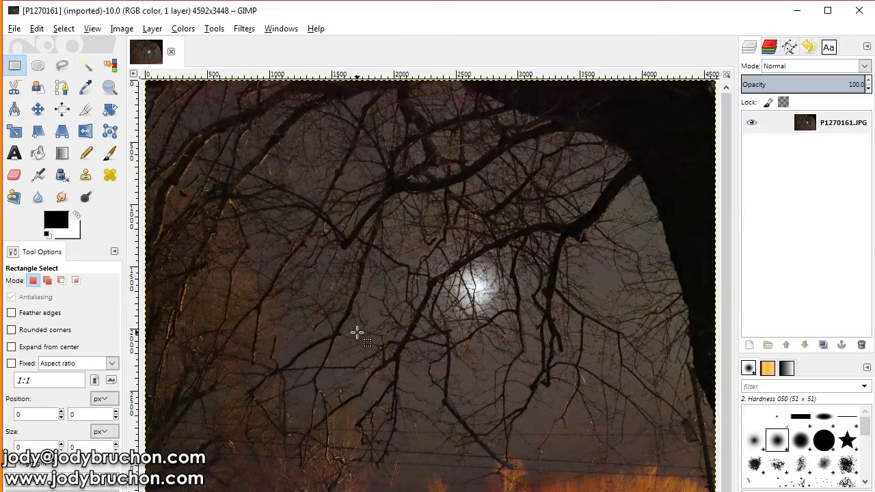
pyautogui.moveTo(530, 372)
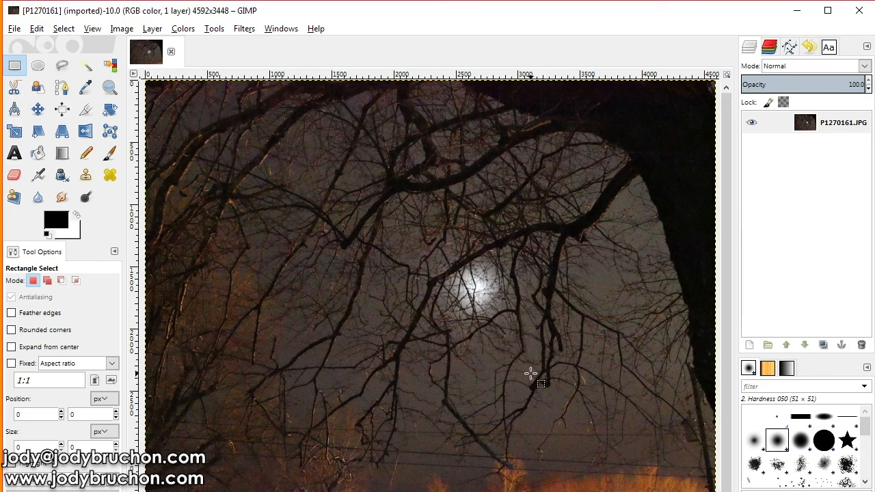
pyautogui.moveTo(528, 370)
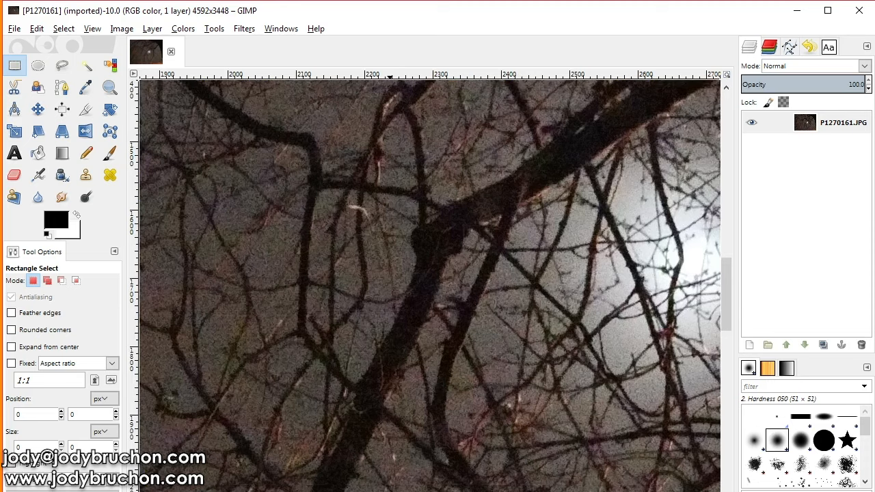
# Scroll around the noisy moon-through-branches photo to inspect the grainy orange-lit area.
pyautogui.hscroll(3)
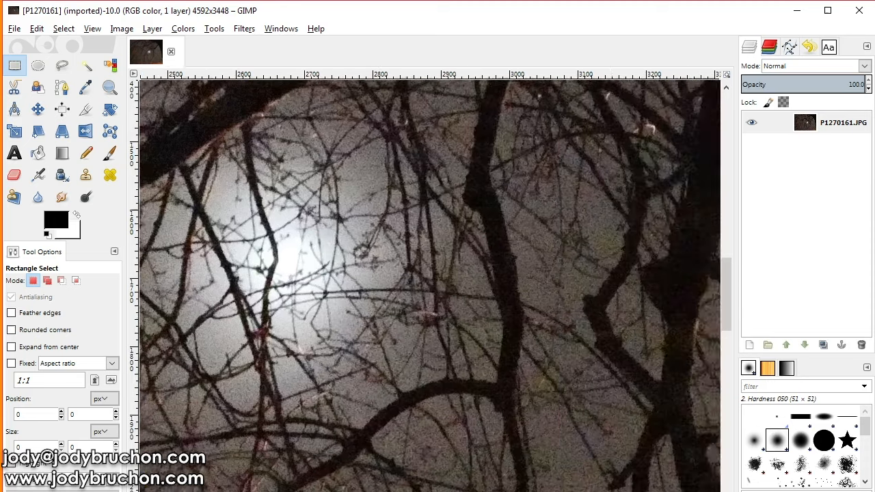
pyautogui.hscroll(3)
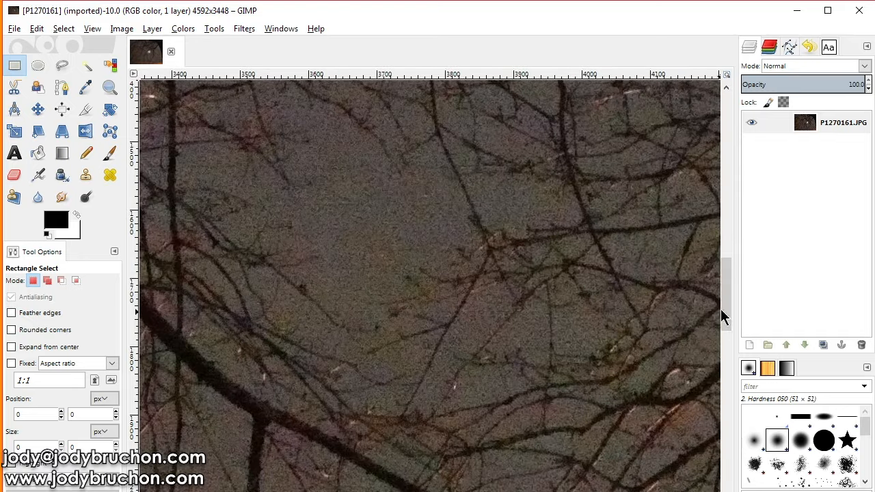
pyautogui.scroll(-3)
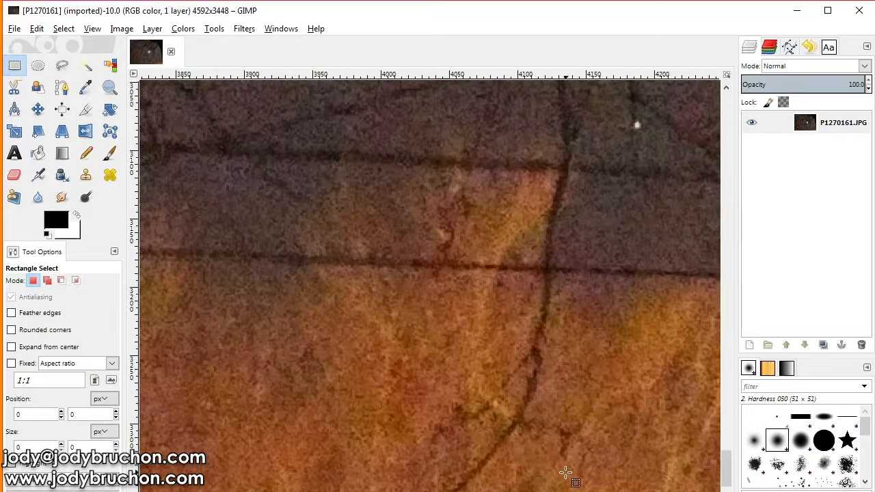
pyautogui.moveTo(396, 377)
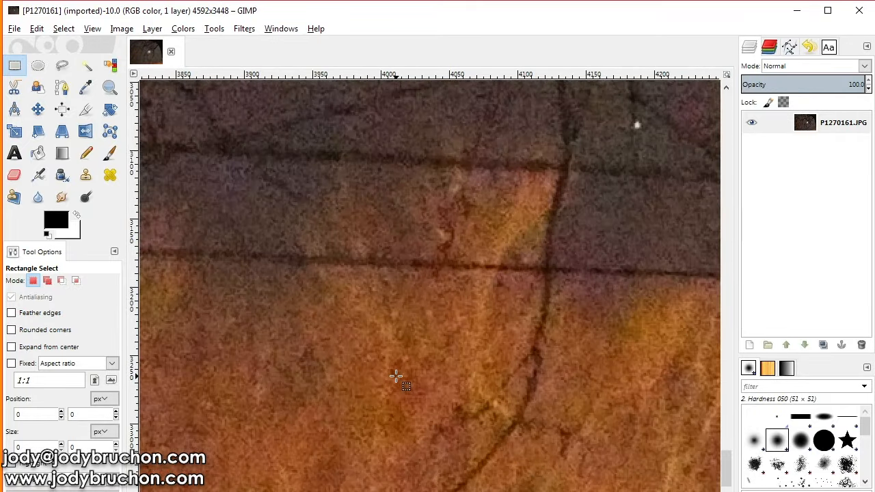
pyautogui.moveTo(618, 329)
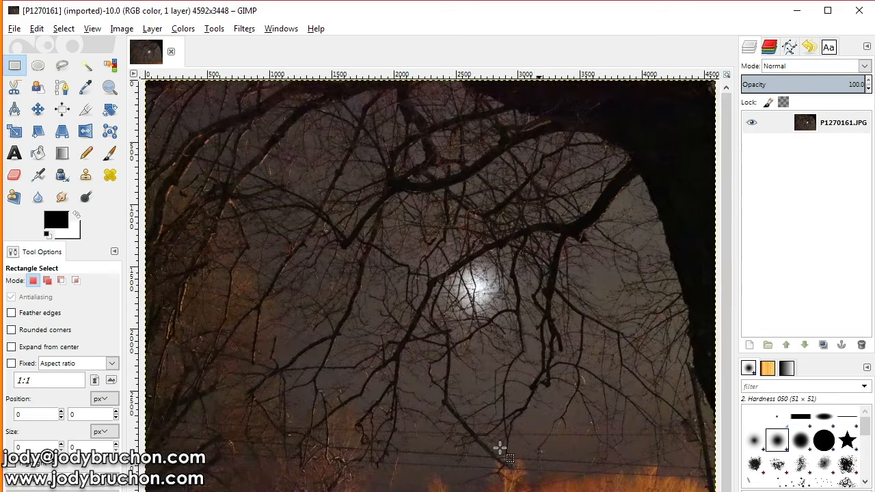
pyautogui.moveTo(589, 367)
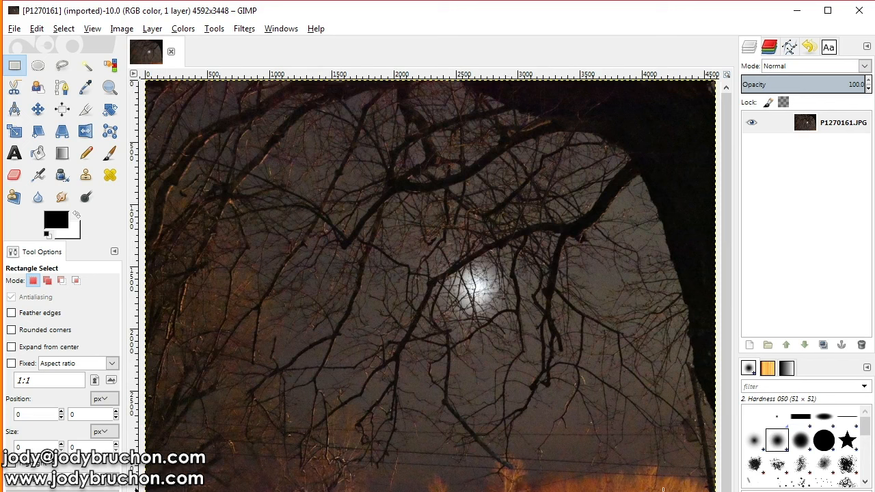
pyautogui.moveTo(481, 300)
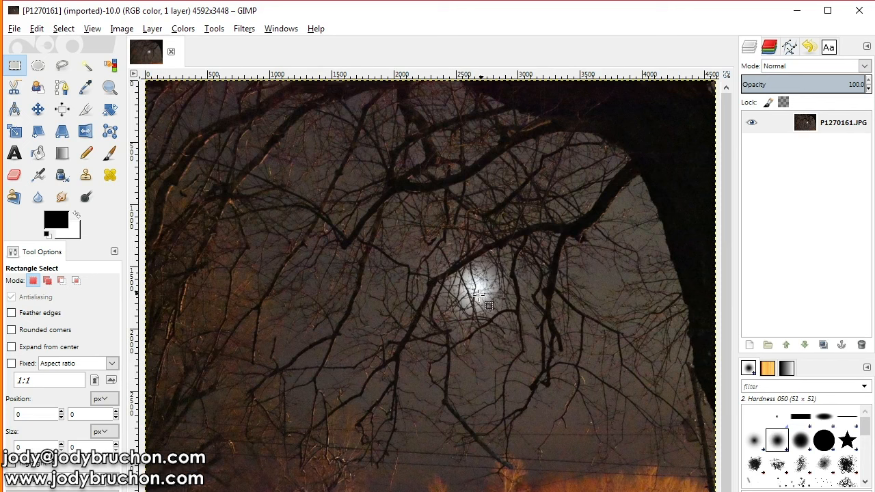
pyautogui.moveTo(577, 262)
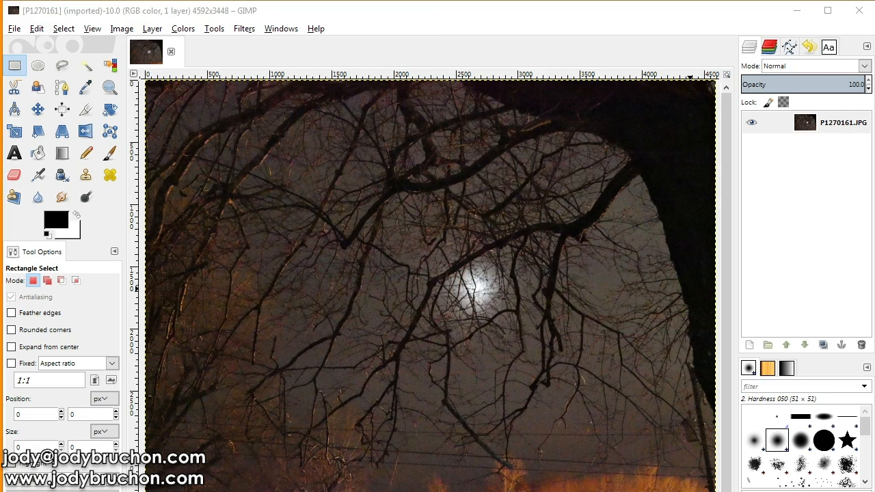
pyautogui.moveTo(785, 149)
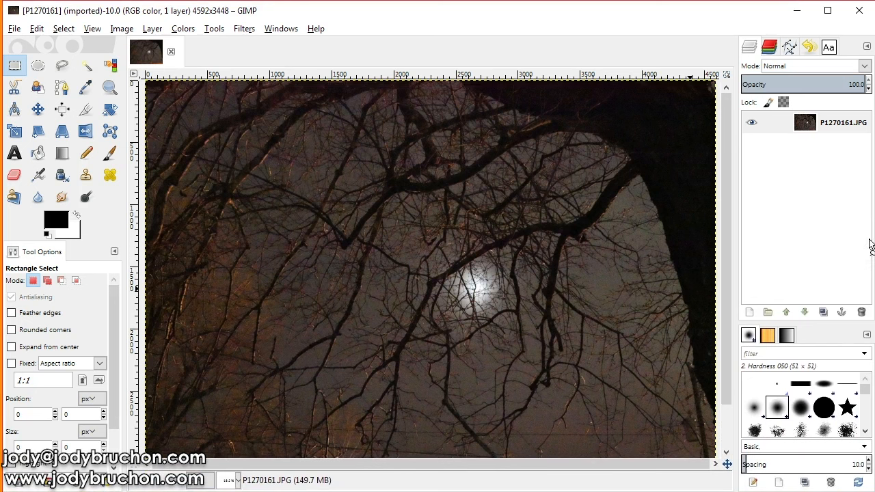
pyautogui.moveTo(807, 199)
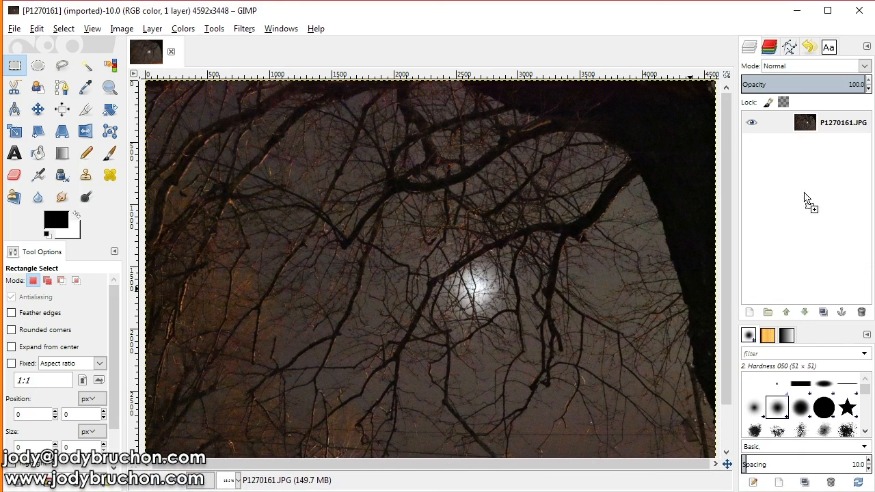
pyautogui.moveTo(793, 162)
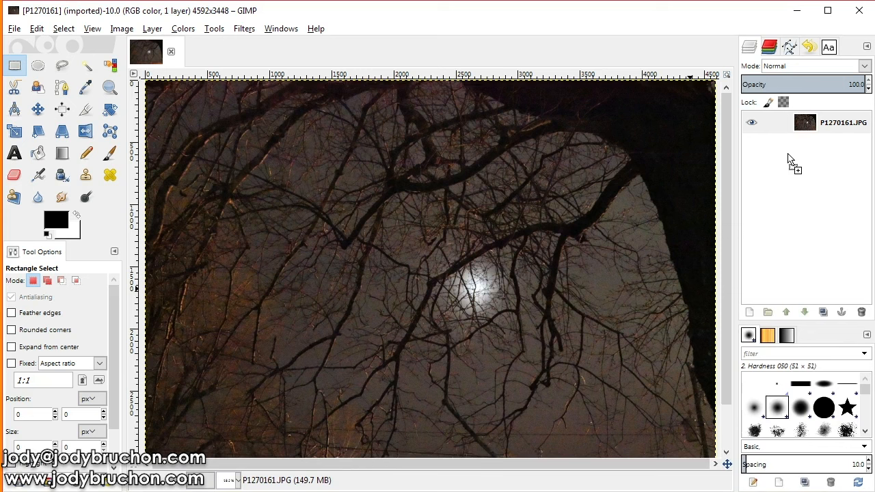
pyautogui.moveTo(792, 169)
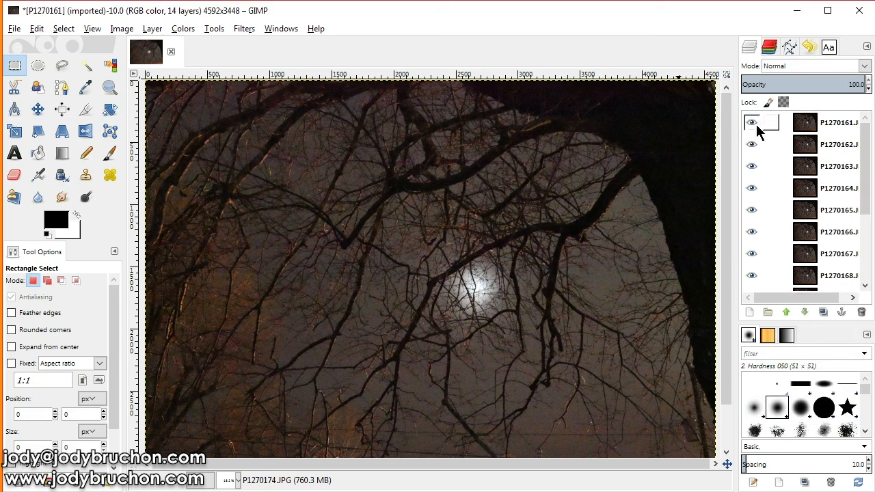
pyautogui.click(752, 121)
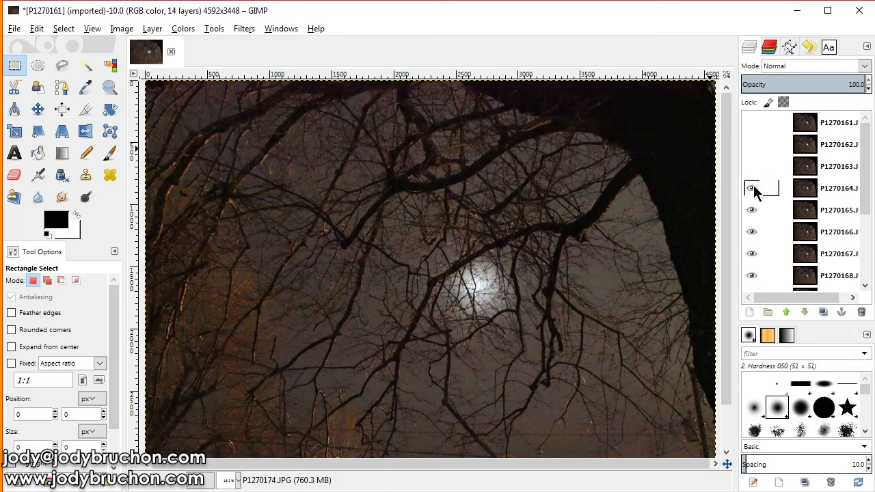
pyautogui.click(752, 189)
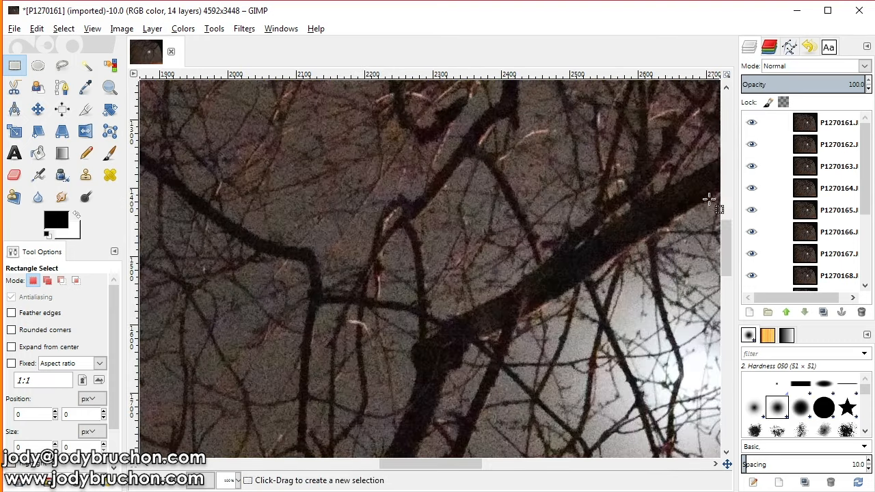
pyautogui.click(752, 123)
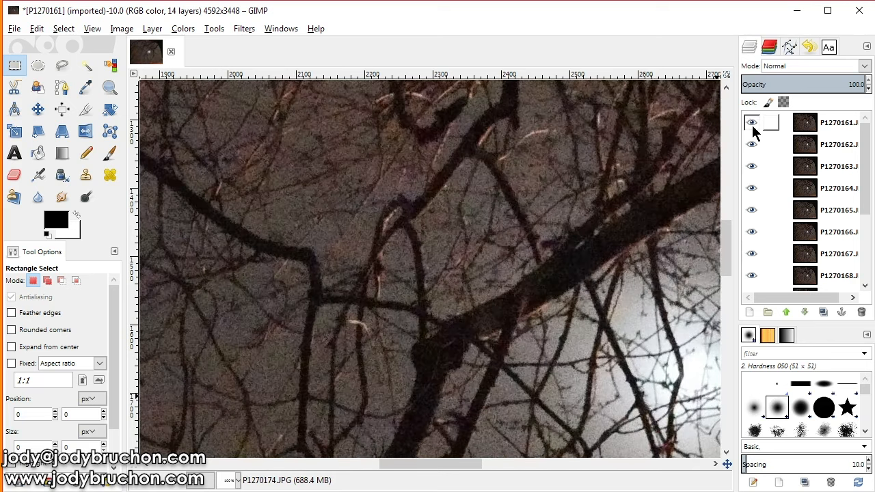
pyautogui.click(752, 124)
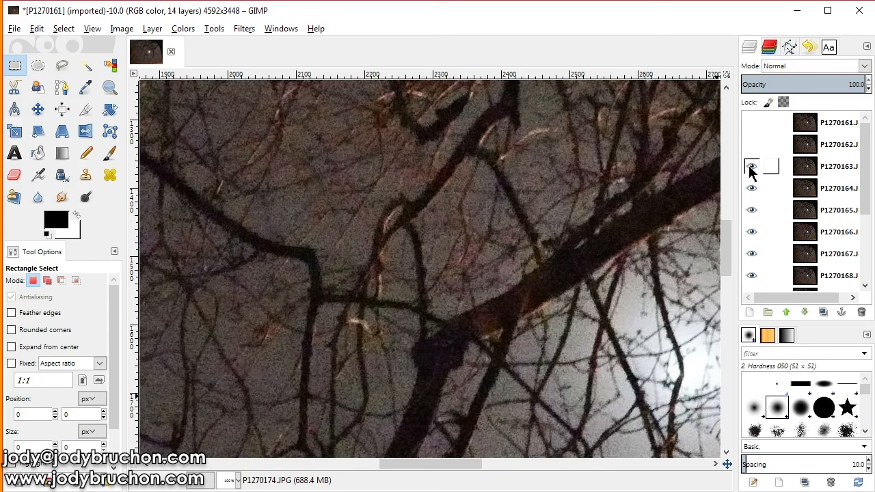
pyautogui.click(752, 167)
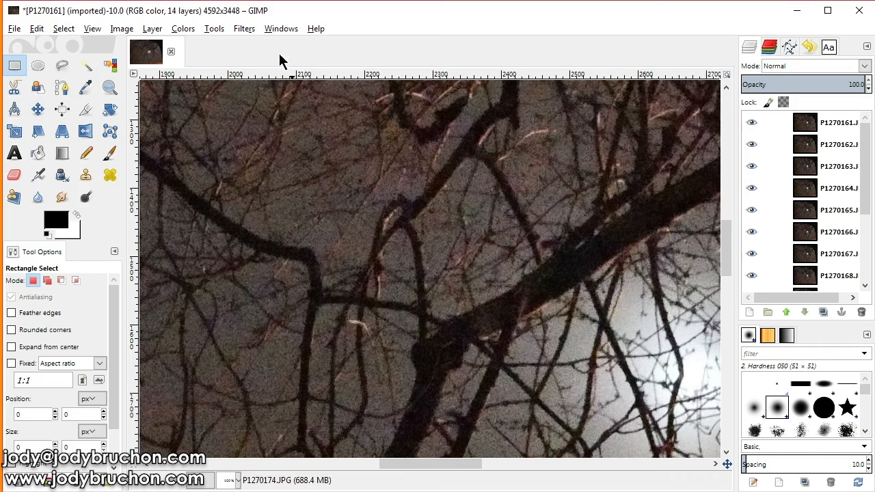
pyautogui.moveTo(245, 33)
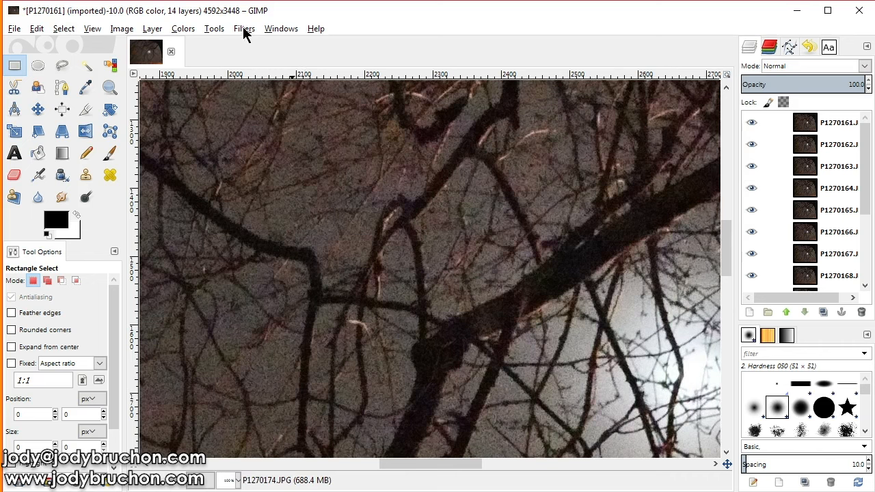
# Launch the G'MIC-Qt plug-in from the Filters menu over the stacked night photo.
pyautogui.click(243, 28)
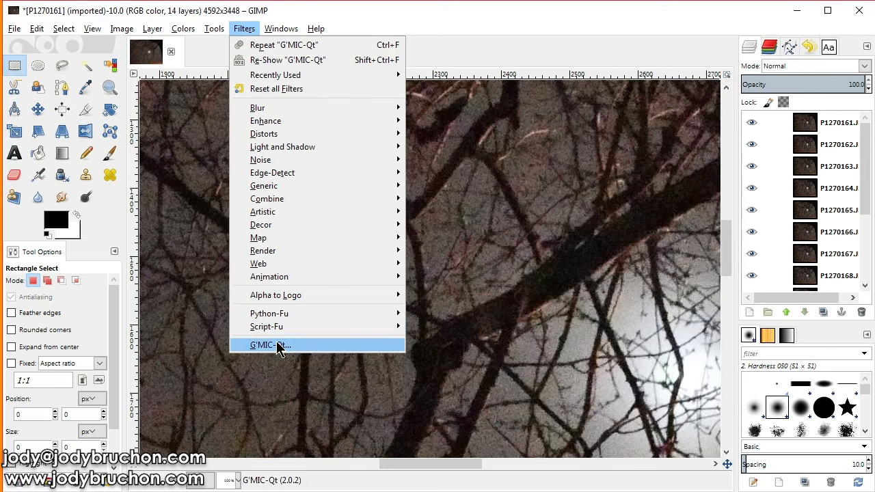
pyautogui.moveTo(276, 349)
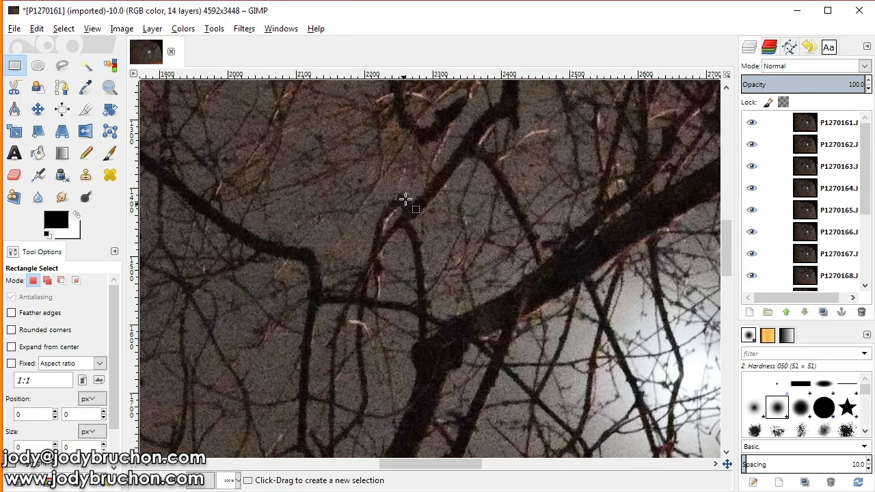
pyautogui.click(243, 27)
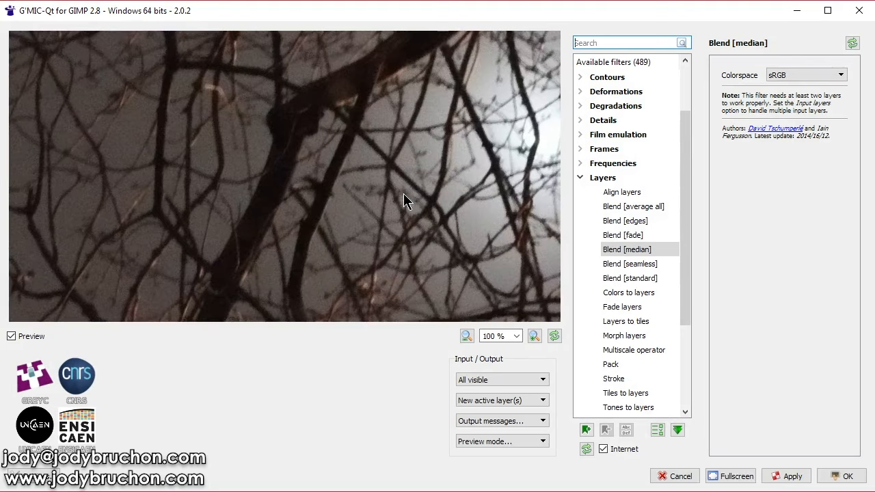
pyautogui.moveTo(411, 152)
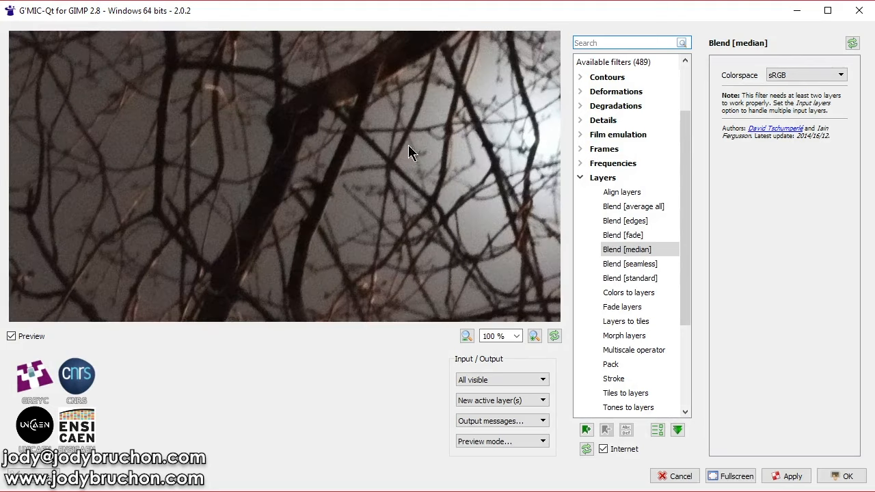
pyautogui.moveTo(547, 16)
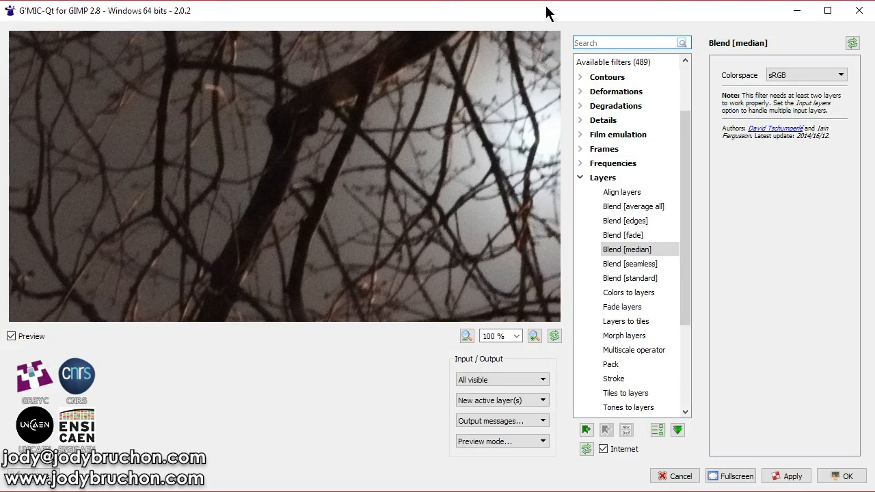
pyautogui.moveTo(710, 131)
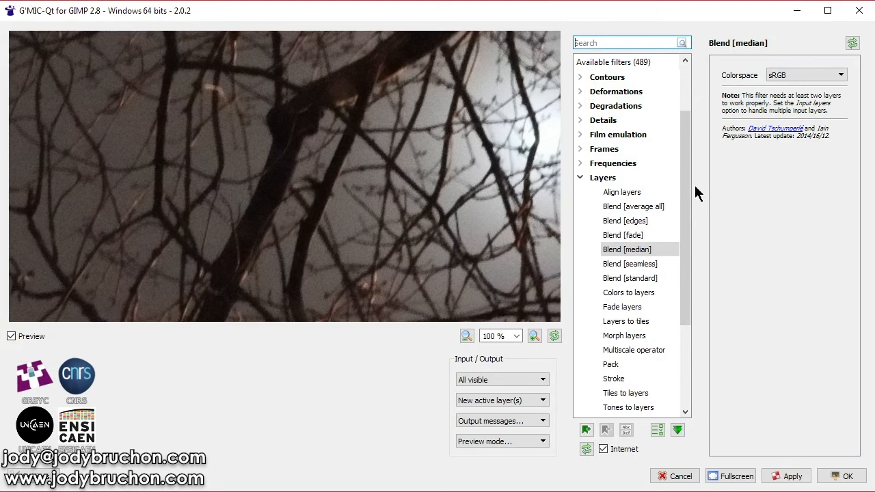
pyautogui.moveTo(608, 208)
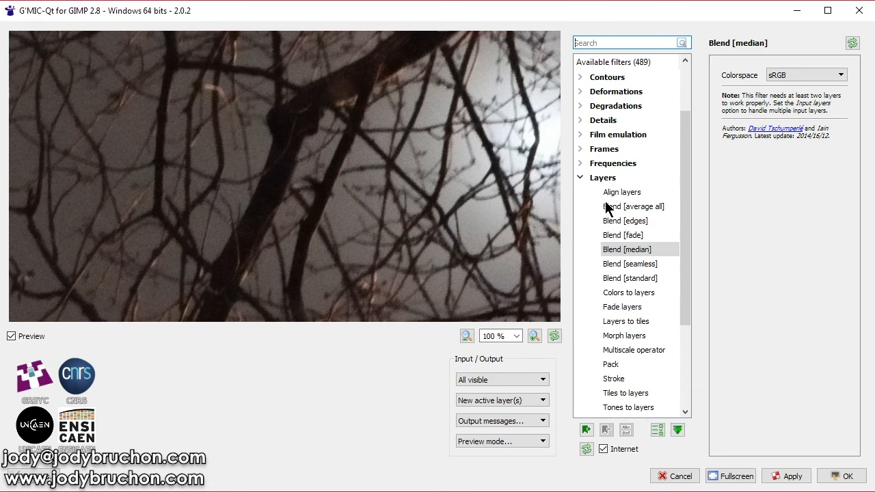
pyautogui.moveTo(641, 259)
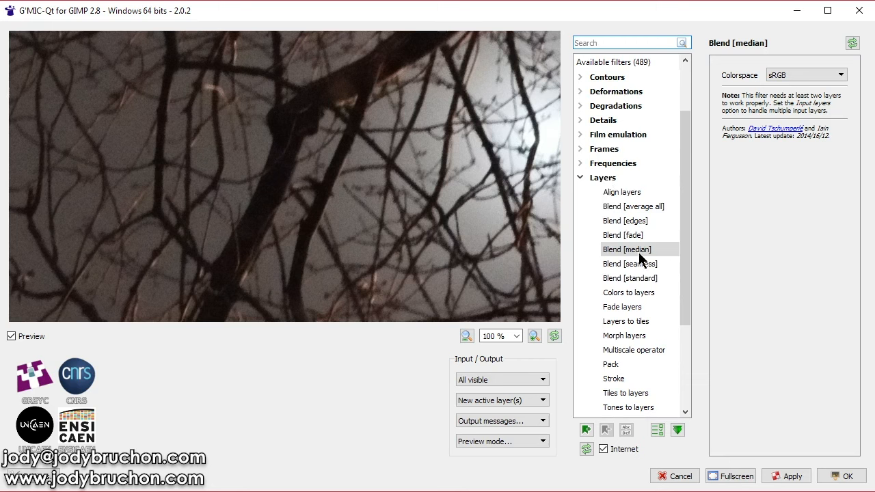
pyautogui.moveTo(427, 129)
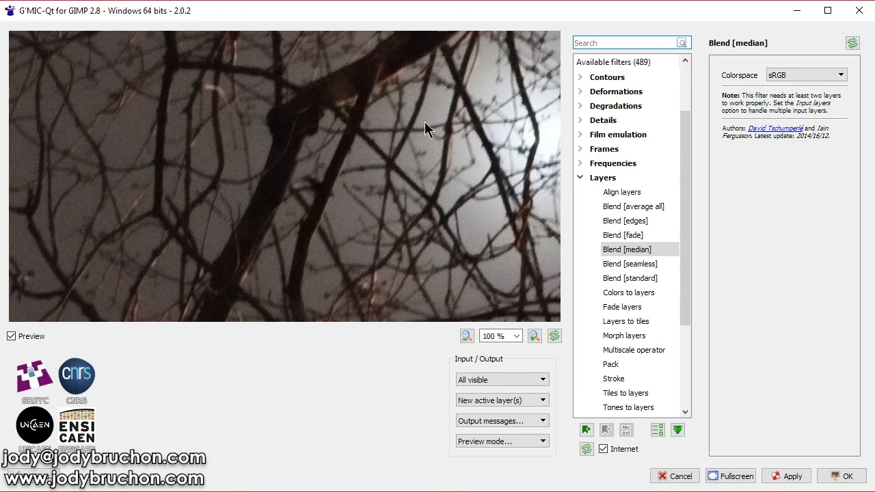
pyautogui.moveTo(641, 200)
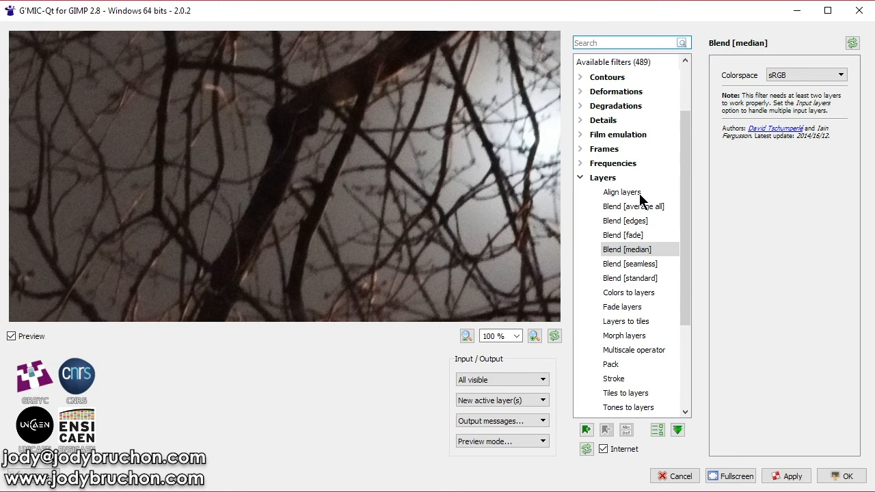
# Apply Align layers with Non-rigid type and smoothness 0.51, then reselect Blend [median].
pyautogui.click(621, 192)
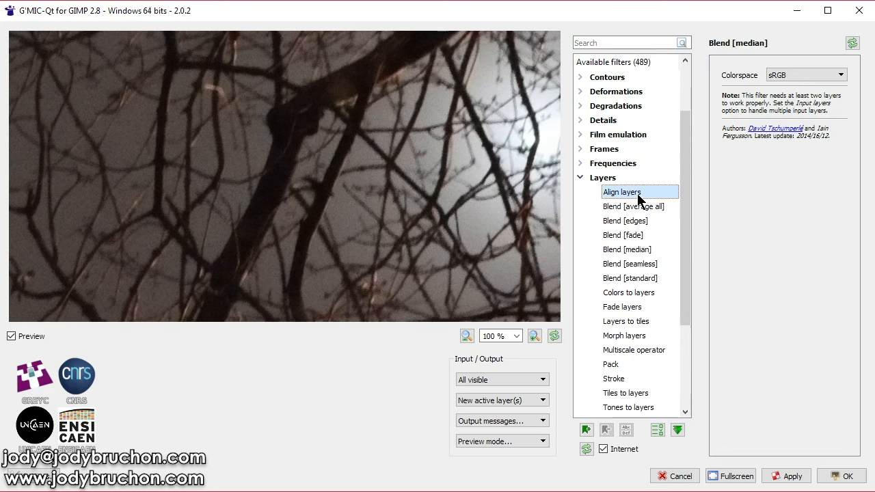
pyautogui.click(623, 191)
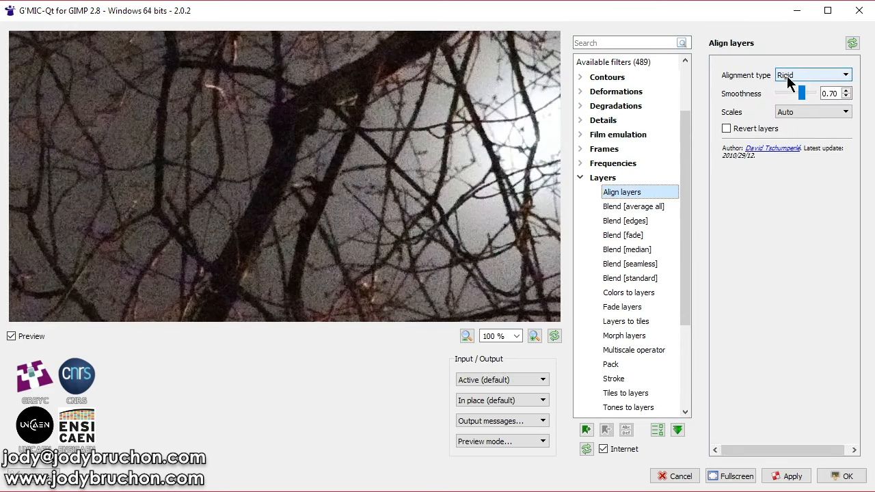
pyautogui.click(813, 74)
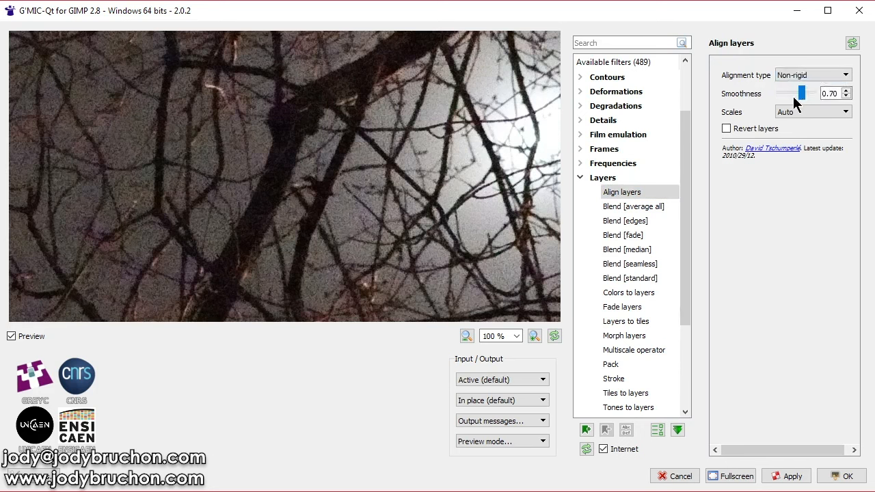
pyautogui.moveTo(801, 93); pyautogui.dragTo(792, 93)
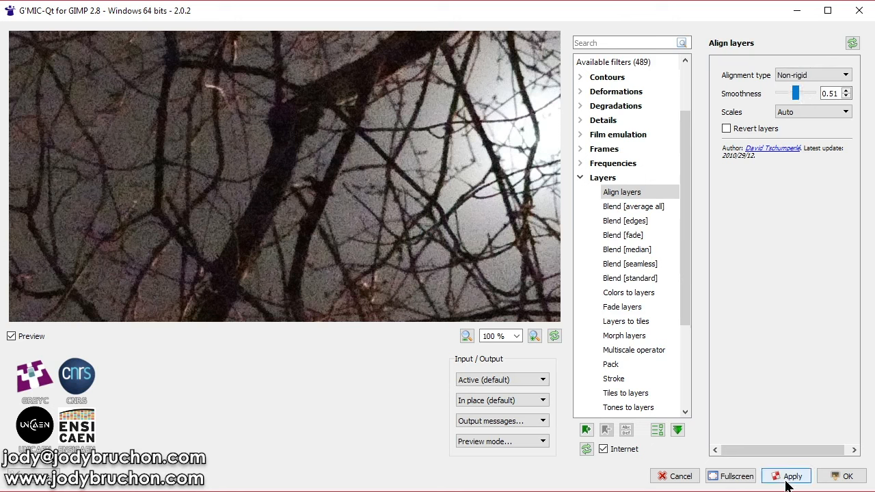
pyautogui.click(786, 476)
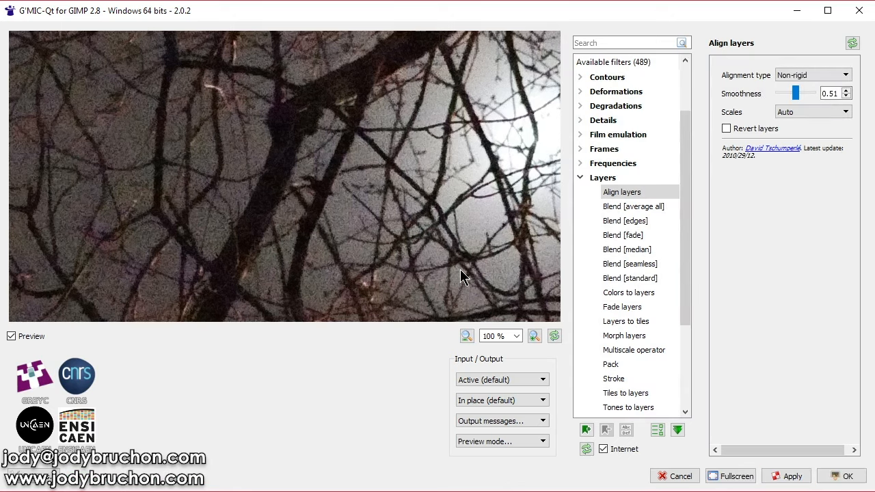
pyautogui.moveTo(370, 380)
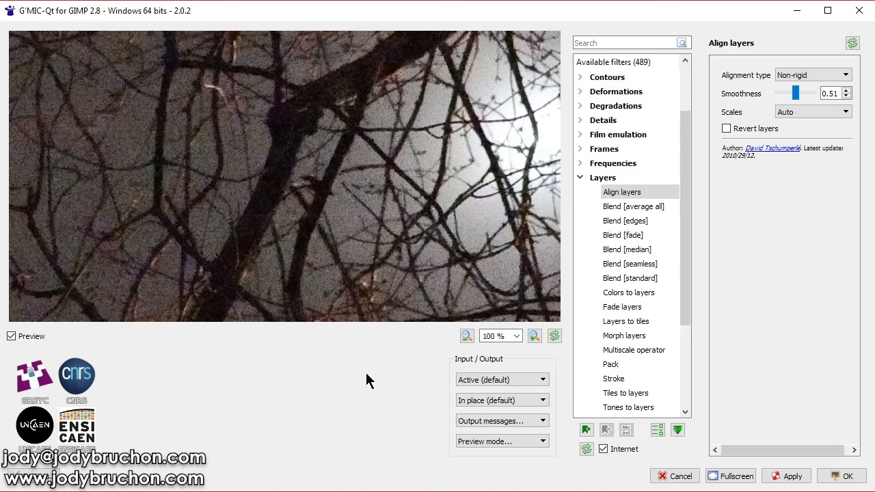
pyautogui.moveTo(364, 380)
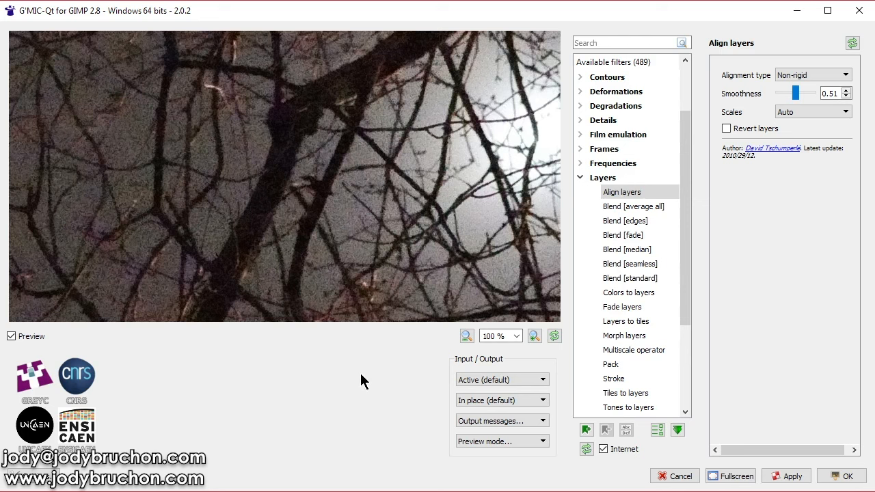
pyautogui.moveTo(645, 265)
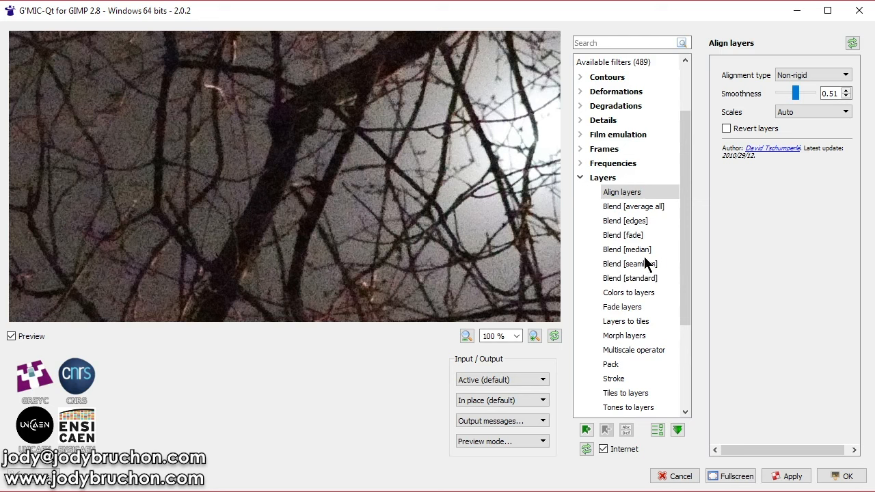
pyautogui.click(626, 249)
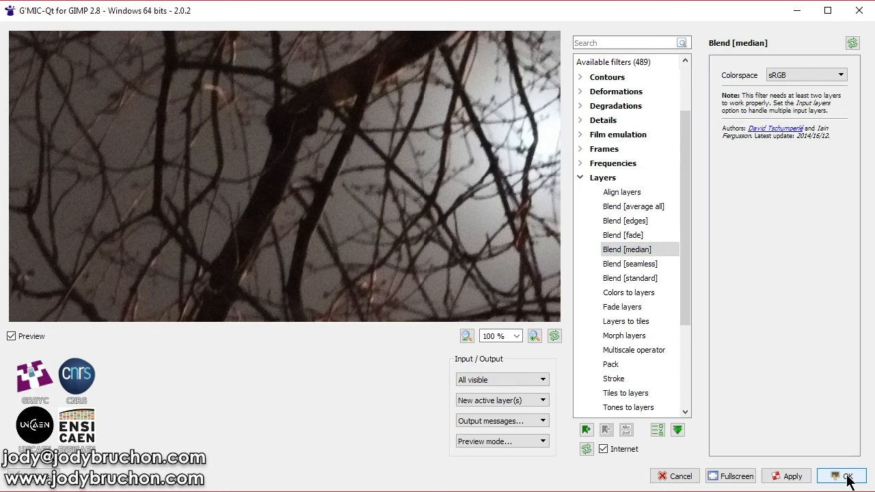
pyautogui.click(840, 476)
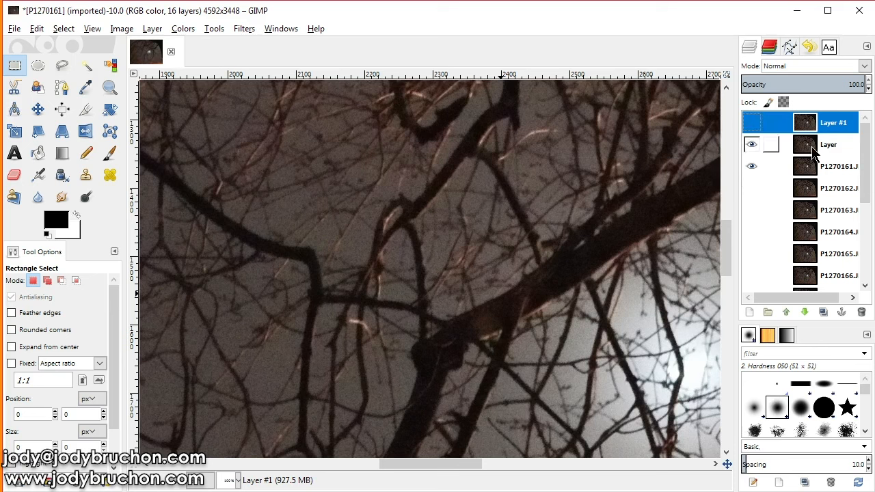
pyautogui.click(828, 145)
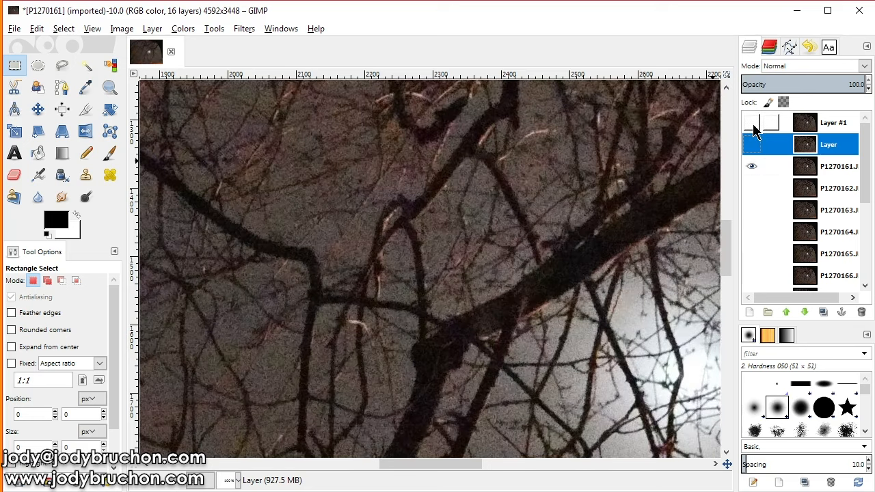
pyautogui.click(752, 123)
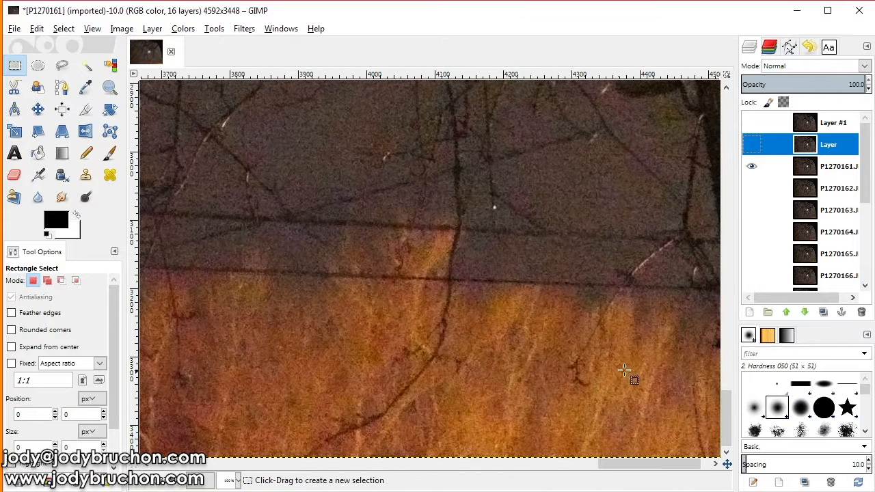
pyautogui.click(752, 145)
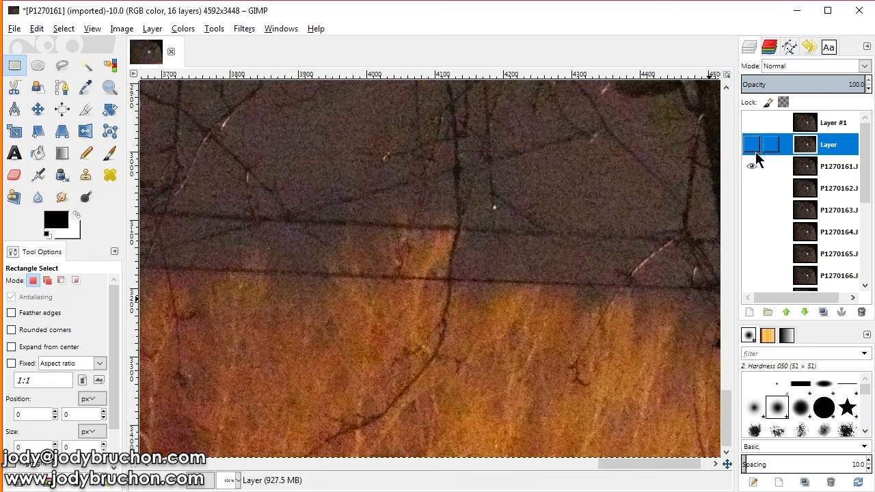
pyautogui.click(753, 123)
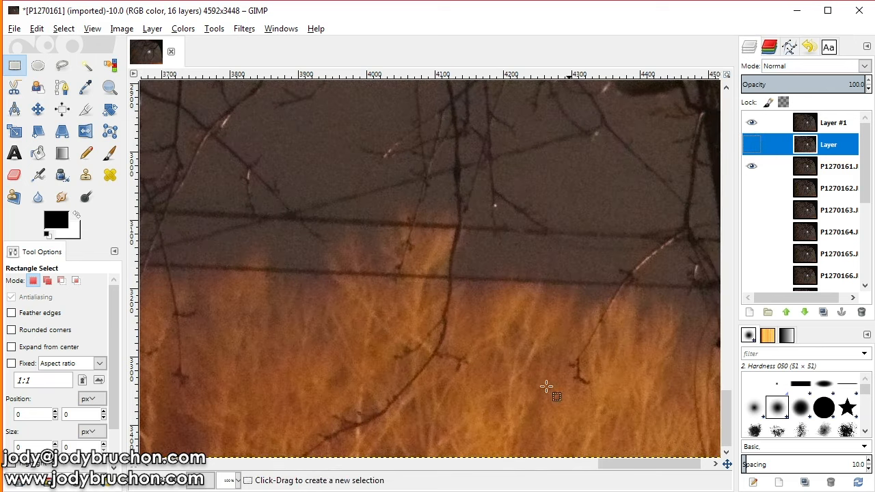
pyautogui.moveTo(312, 326)
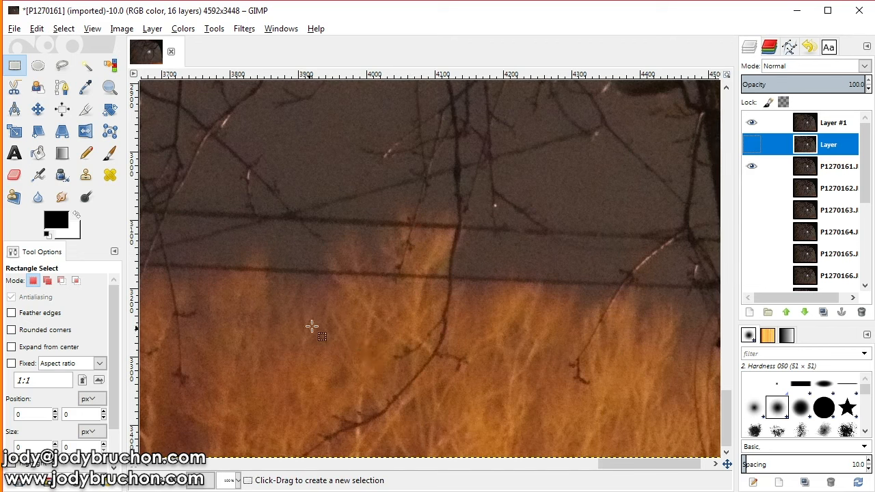
pyautogui.moveTo(517, 313)
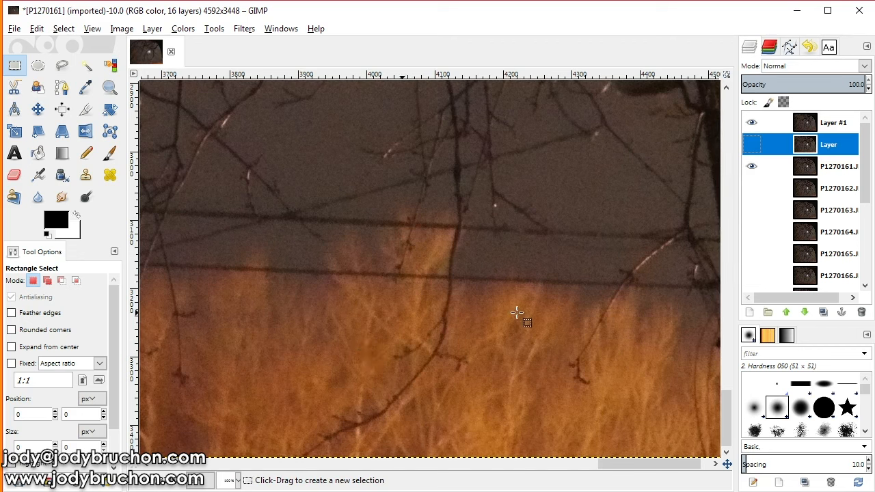
pyautogui.moveTo(399, 308)
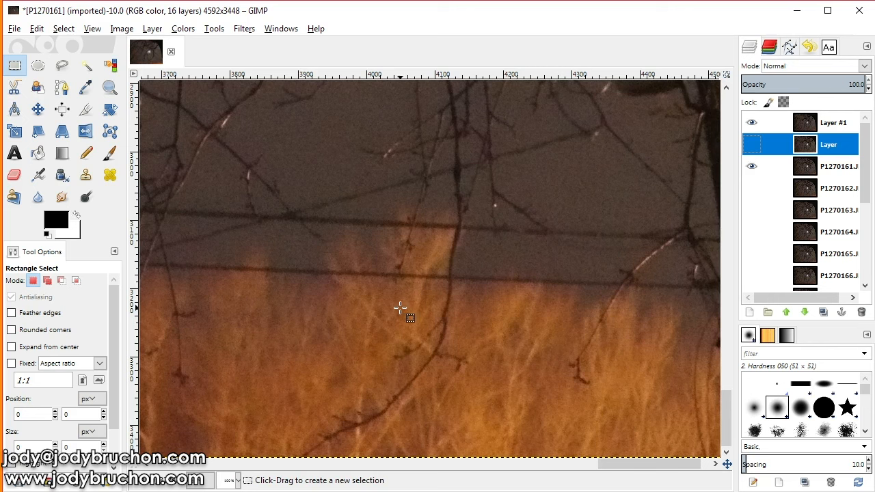
pyautogui.click(752, 123)
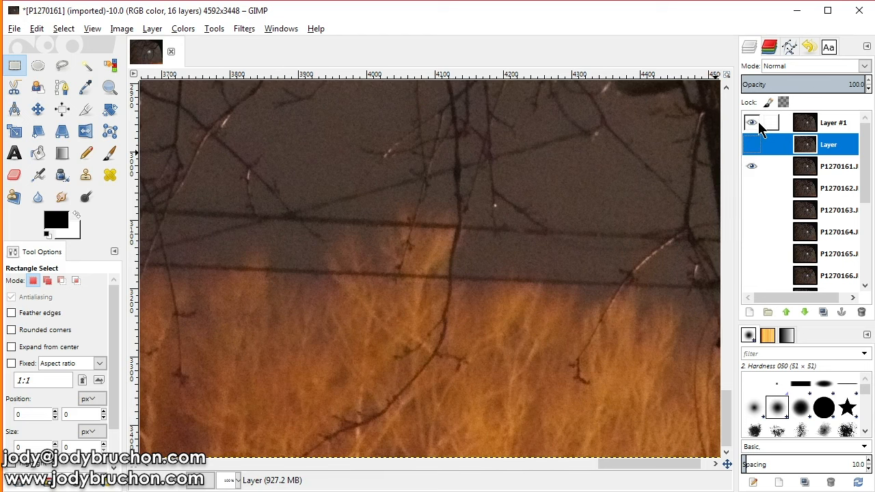
pyautogui.click(752, 123)
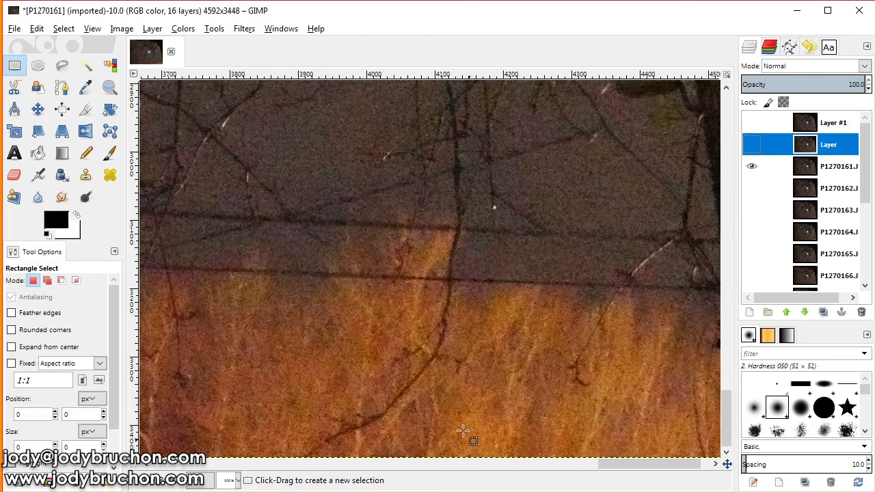
pyautogui.moveTo(385, 362)
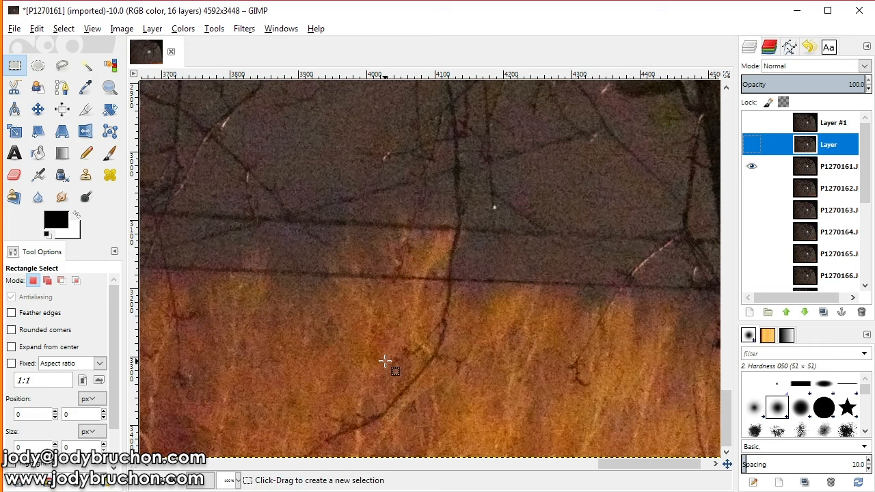
pyautogui.moveTo(375, 382)
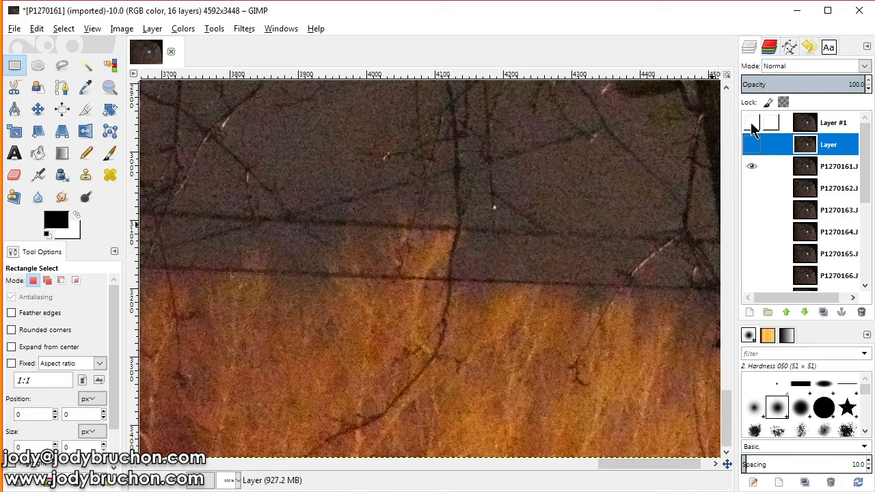
pyautogui.click(752, 123)
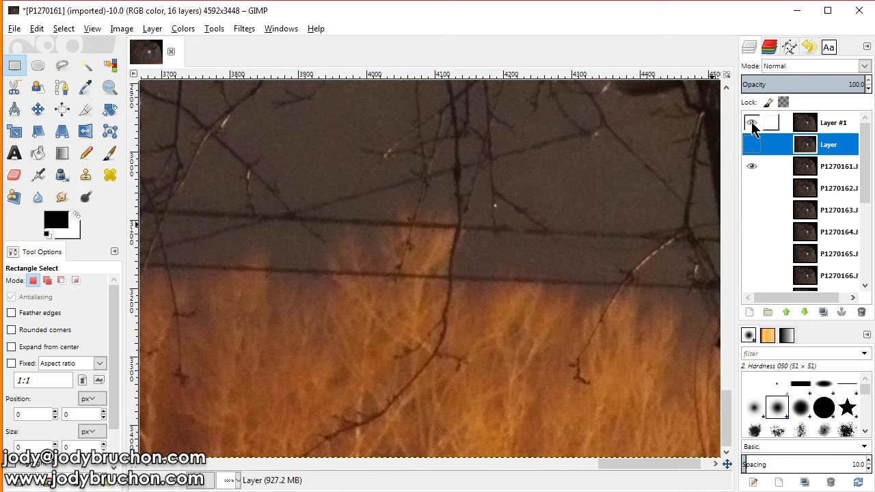
pyautogui.click(752, 123)
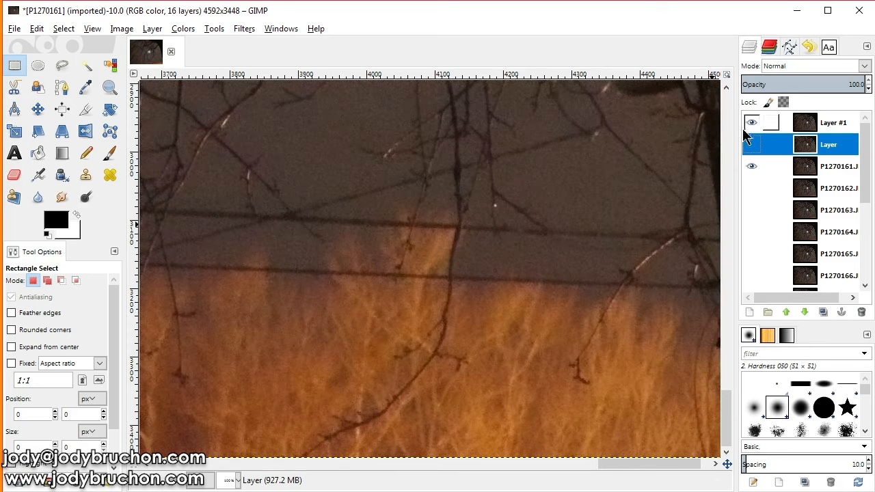
# Load the Canon camcorder snapshot of the moon through trees.
pyautogui.click(752, 123)
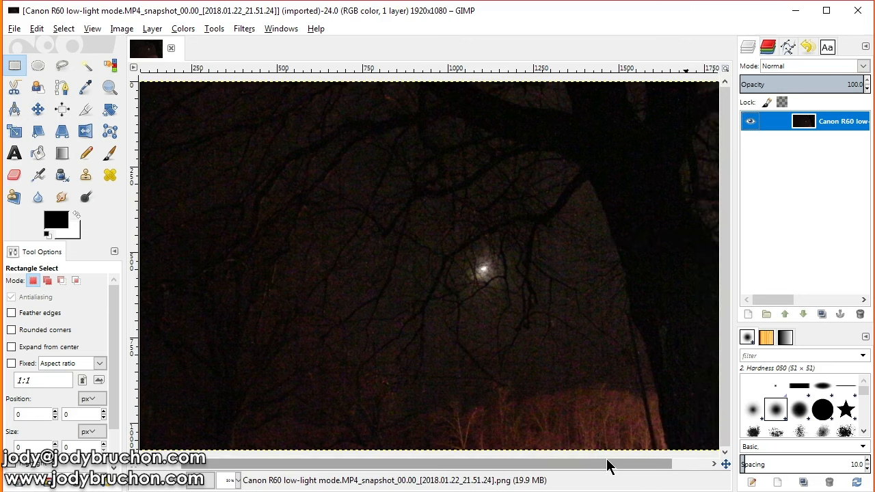
pyautogui.moveTo(839, 314)
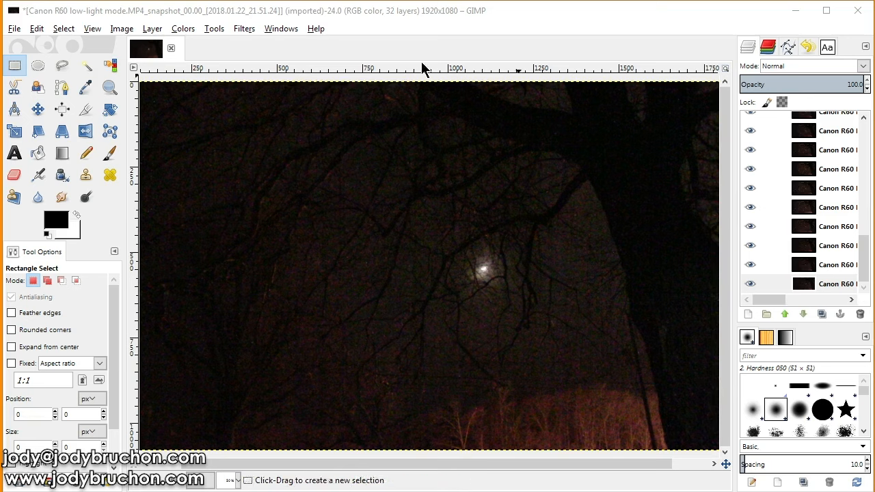
# Run G'MIC-Qt Blend [median] on all visible camcorder frames into a new top layer.
pyautogui.click(837, 283)
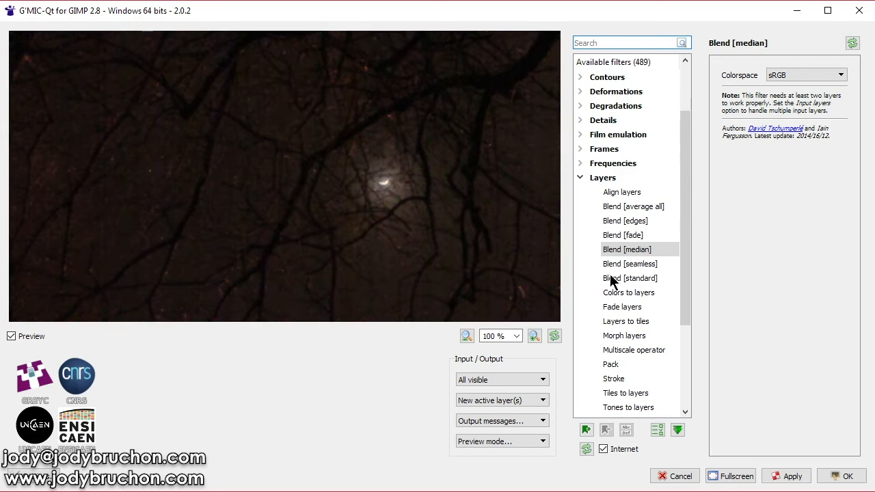
pyautogui.click(621, 191)
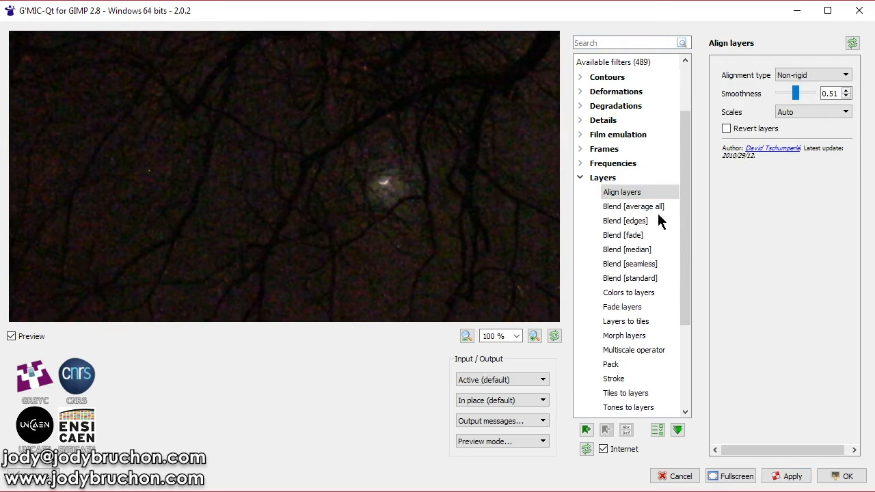
pyautogui.click(627, 249)
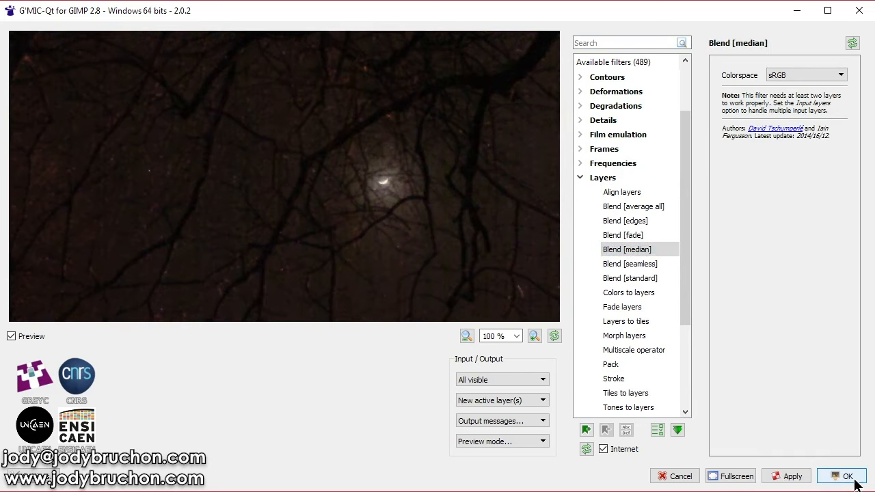
pyautogui.click(847, 476)
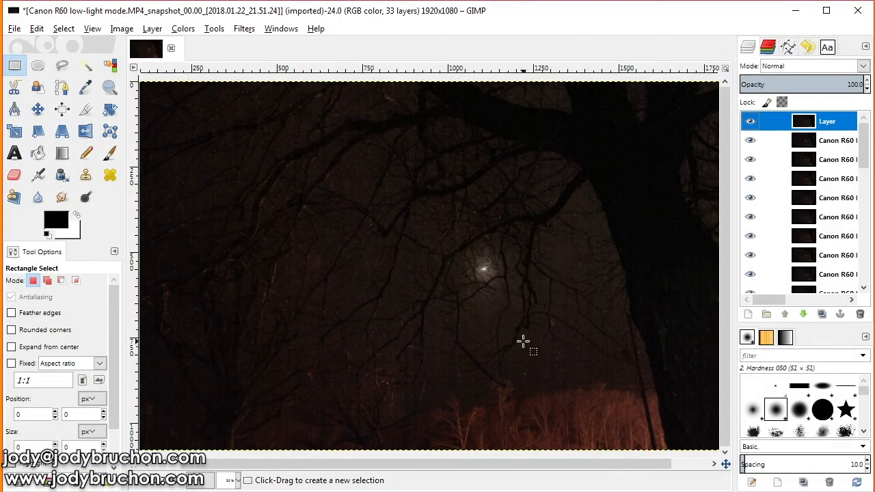
pyautogui.moveTo(530, 342)
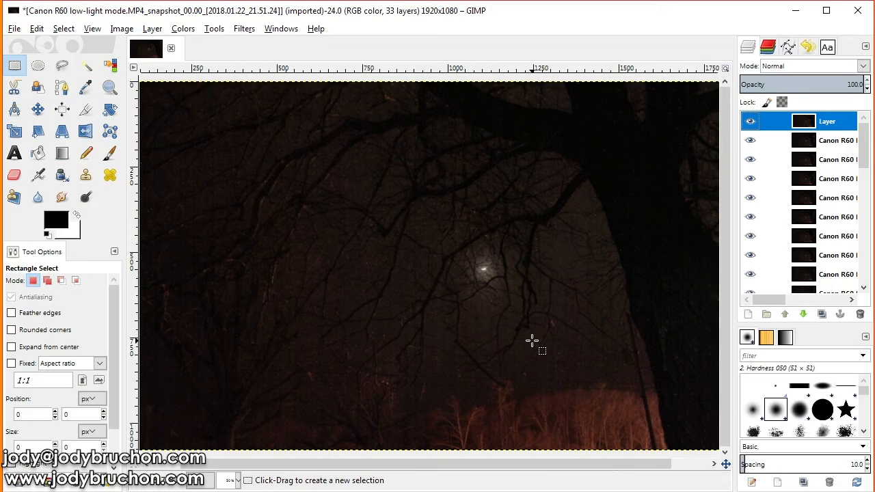
pyautogui.moveTo(498, 286)
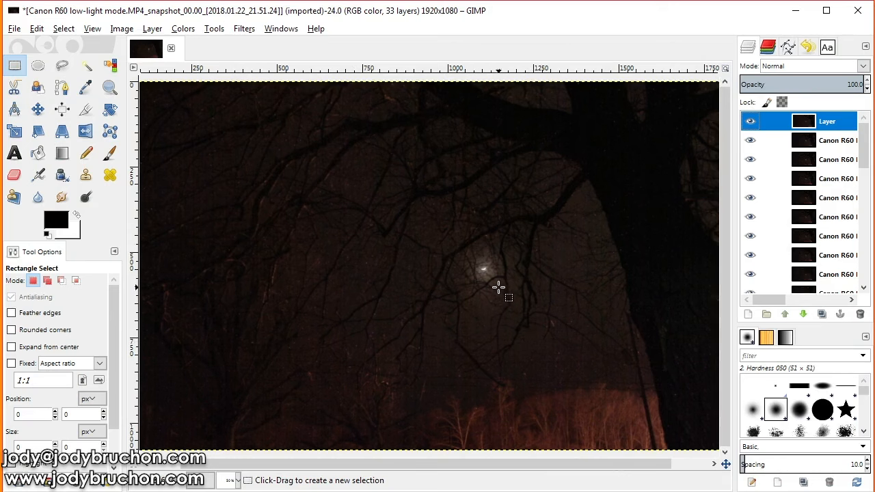
pyautogui.moveTo(504, 286)
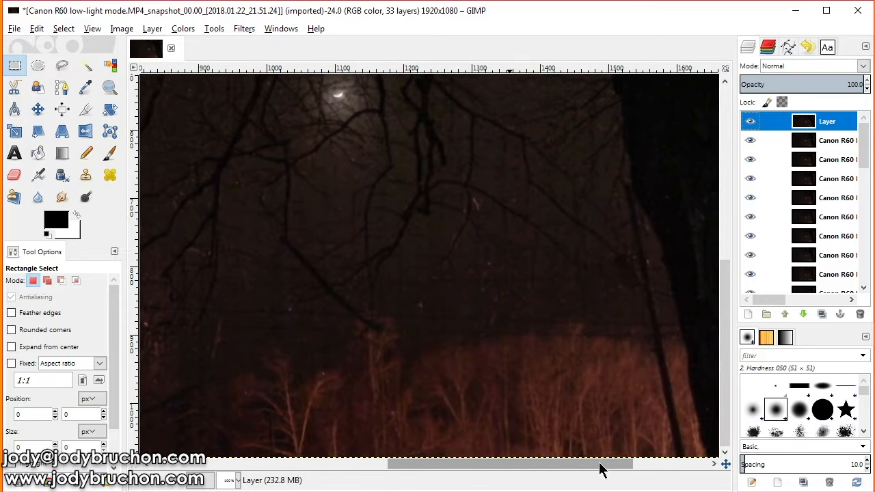
pyautogui.click(749, 120)
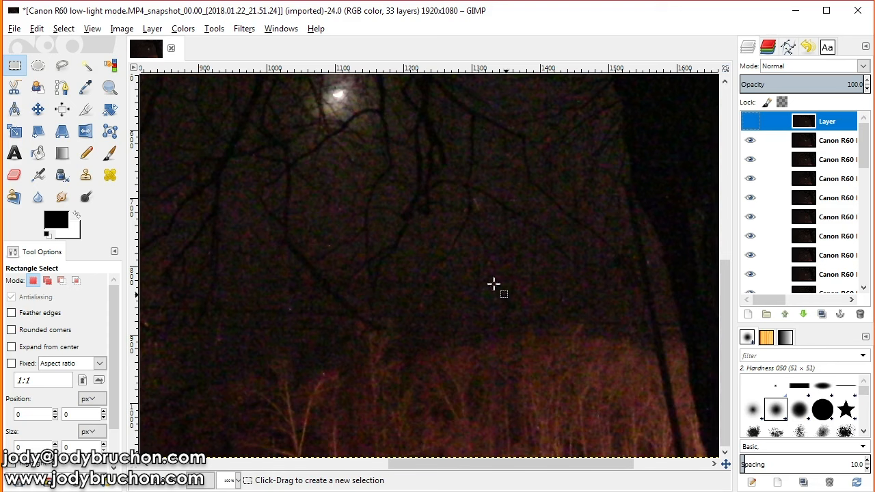
pyautogui.click(751, 120)
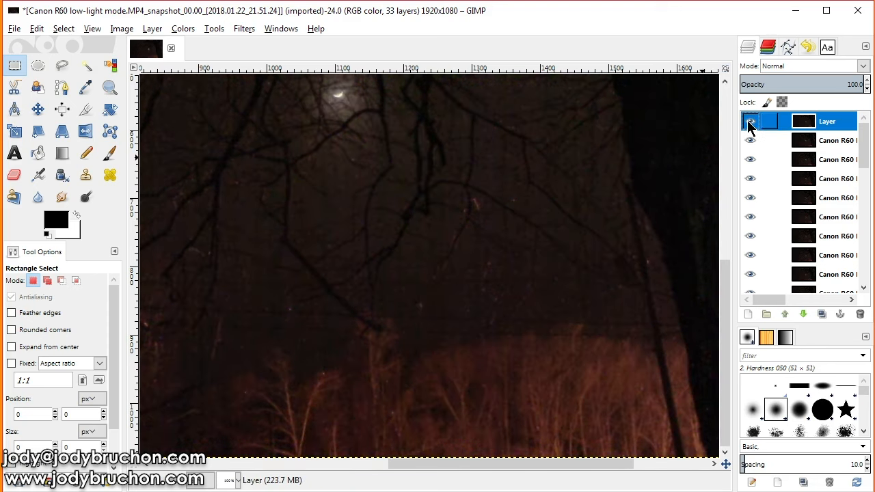
pyautogui.click(751, 120)
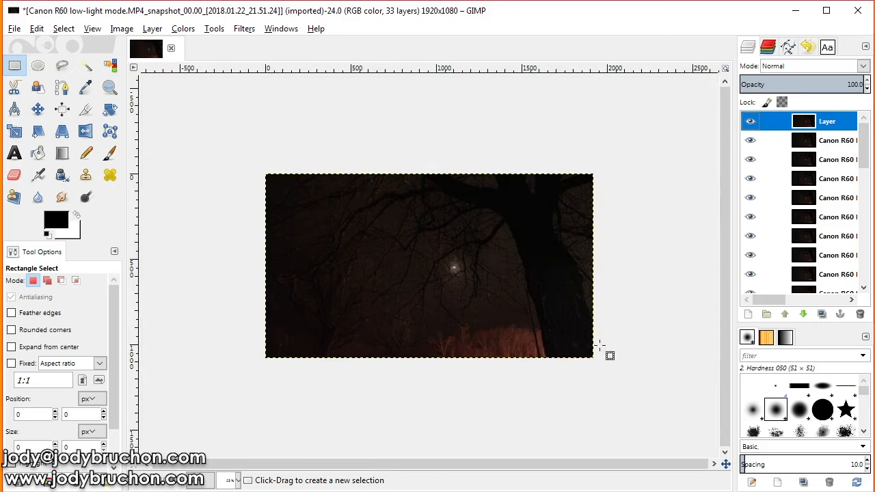
# Close all images via File > Close all, discarding unsaved changes.
pyautogui.click(14, 27)
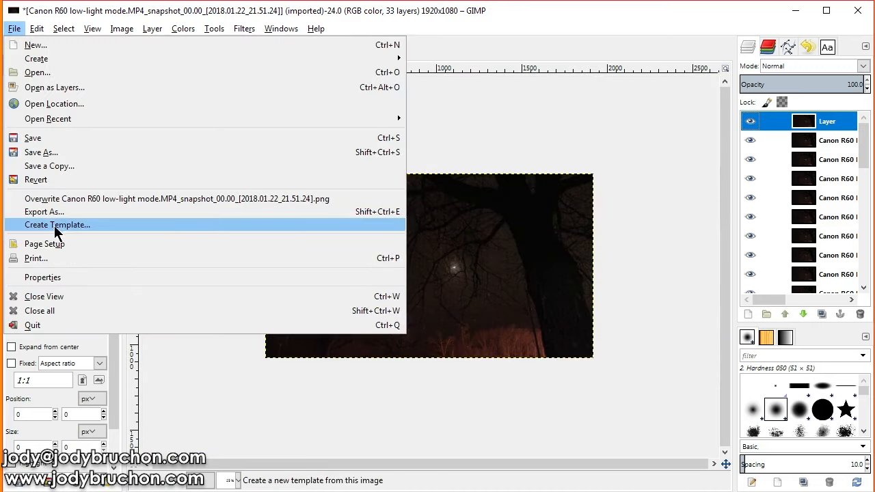
pyautogui.moveTo(55, 287)
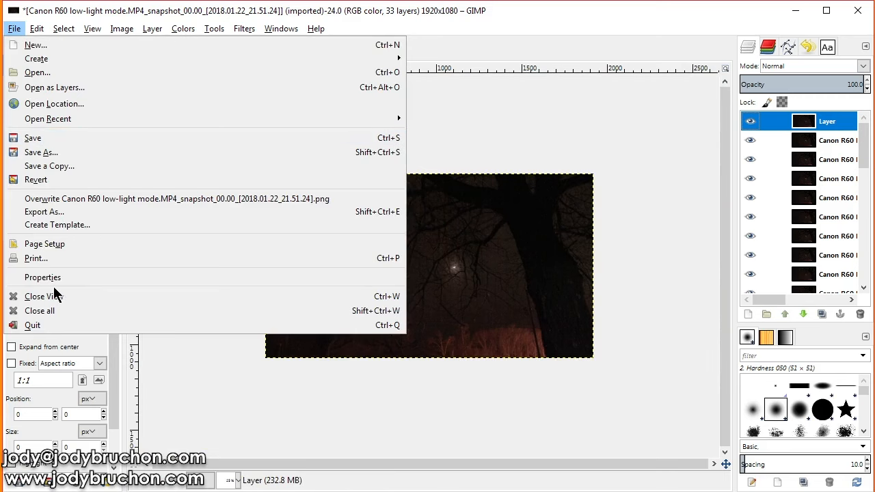
pyautogui.moveTo(42, 276)
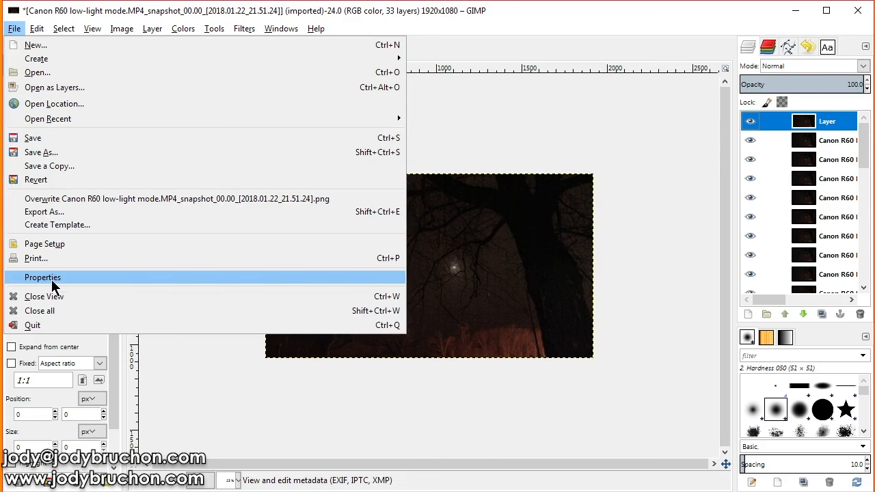
pyautogui.moveTo(55, 104)
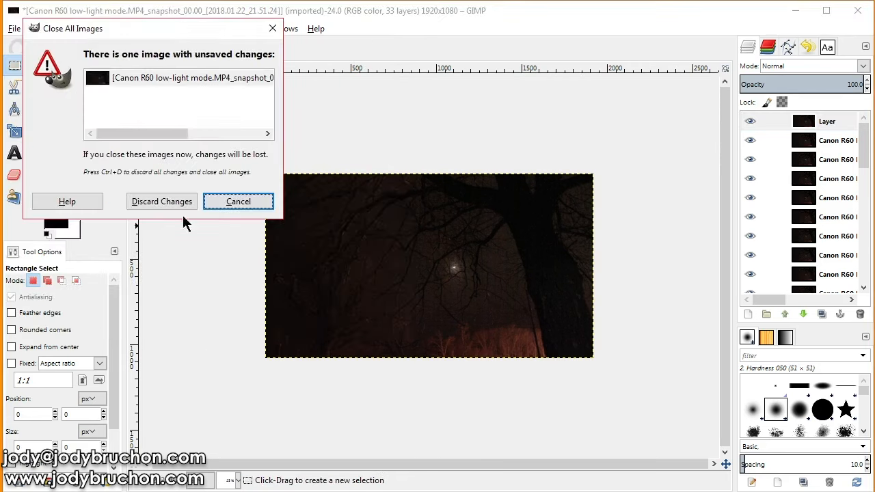
pyautogui.click(162, 201)
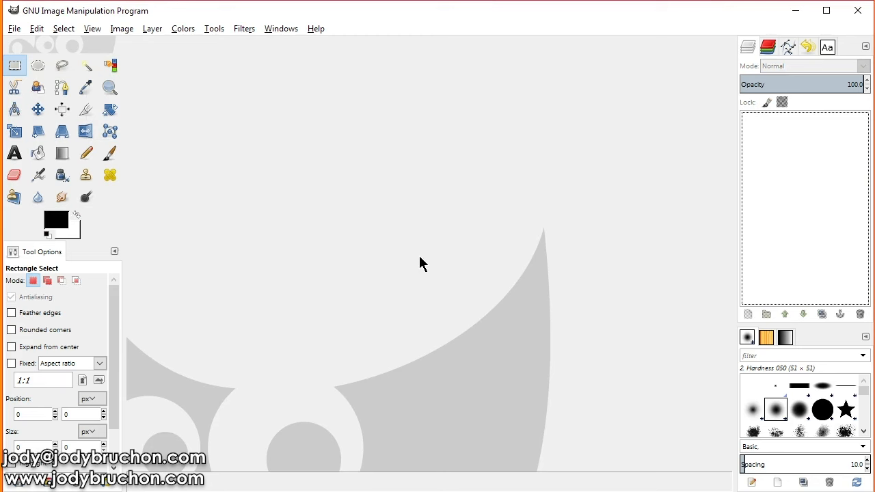
pyautogui.moveTo(479, 320)
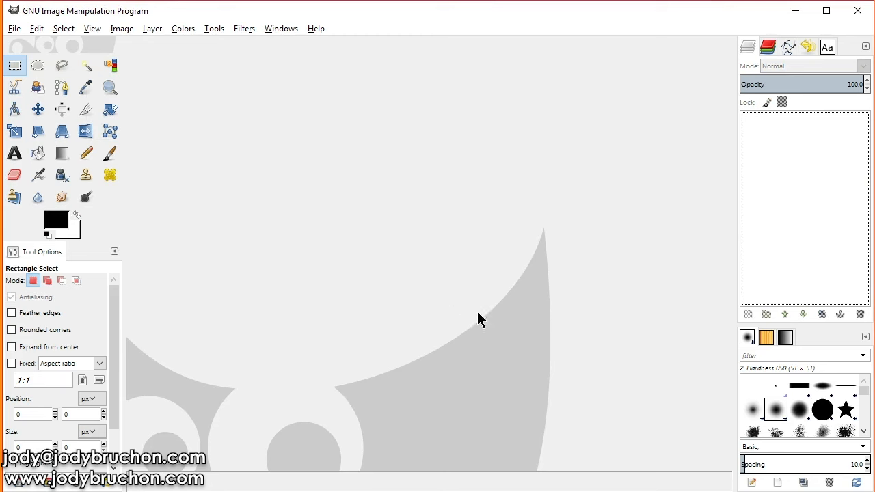